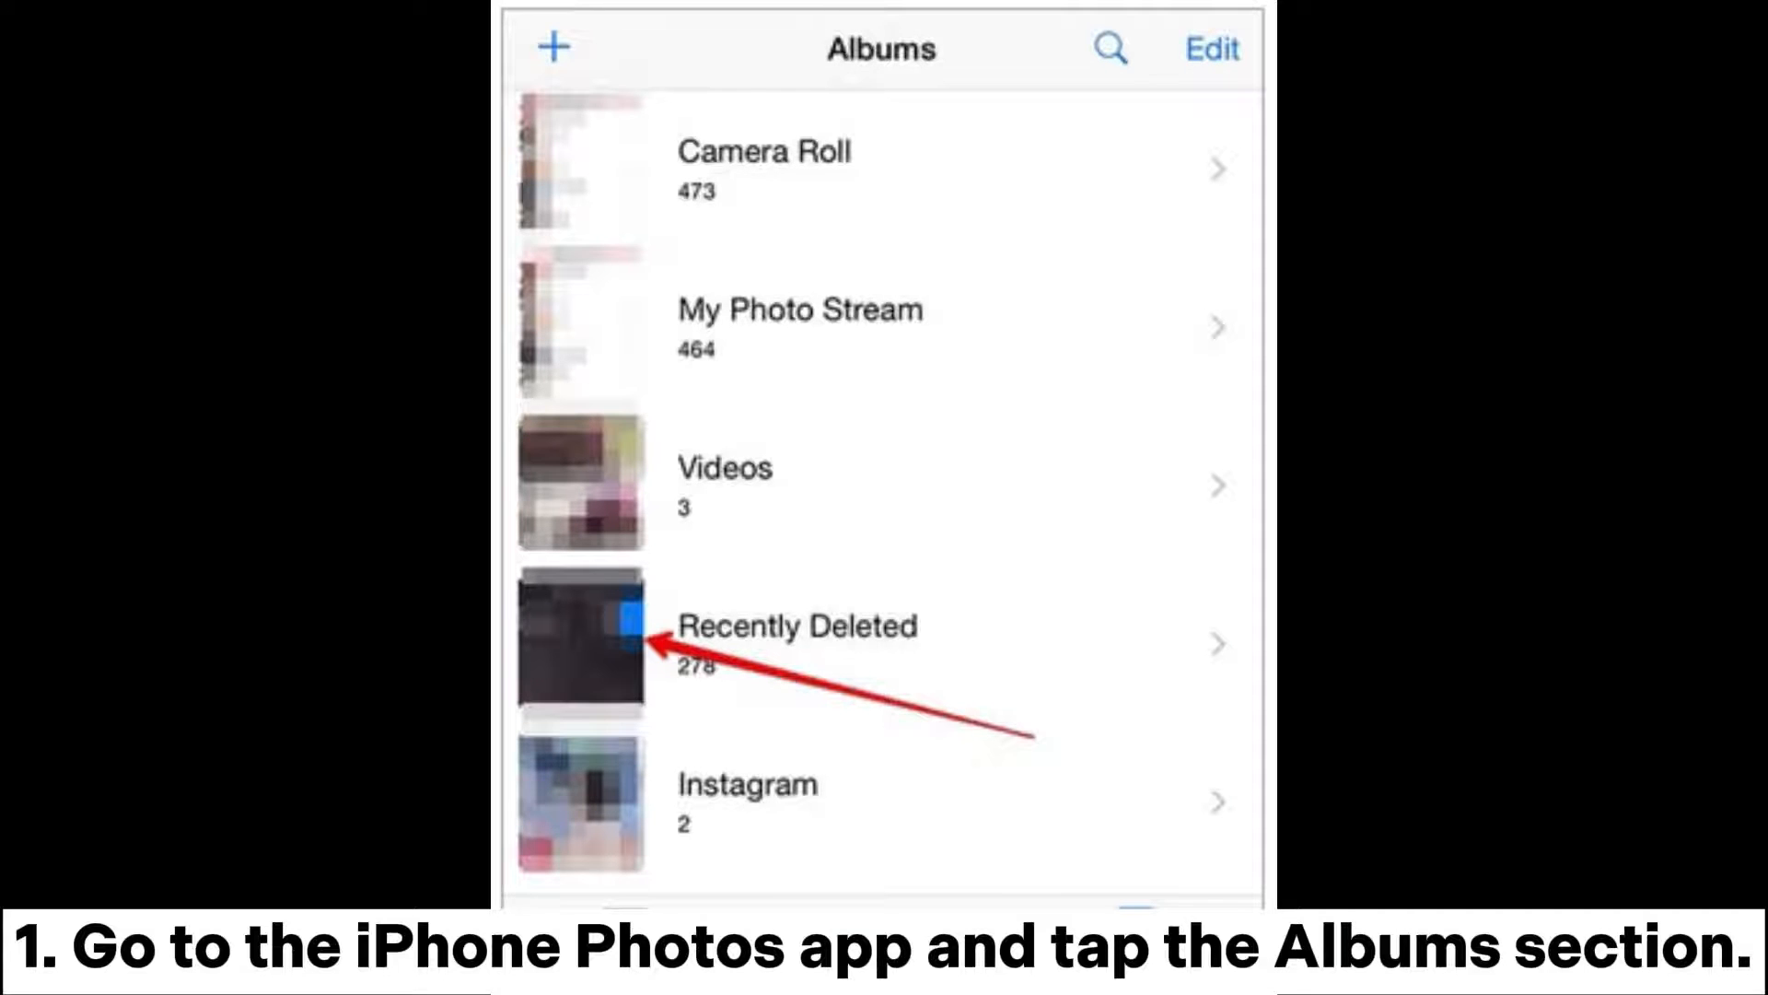
pyautogui.click(1136, 941)
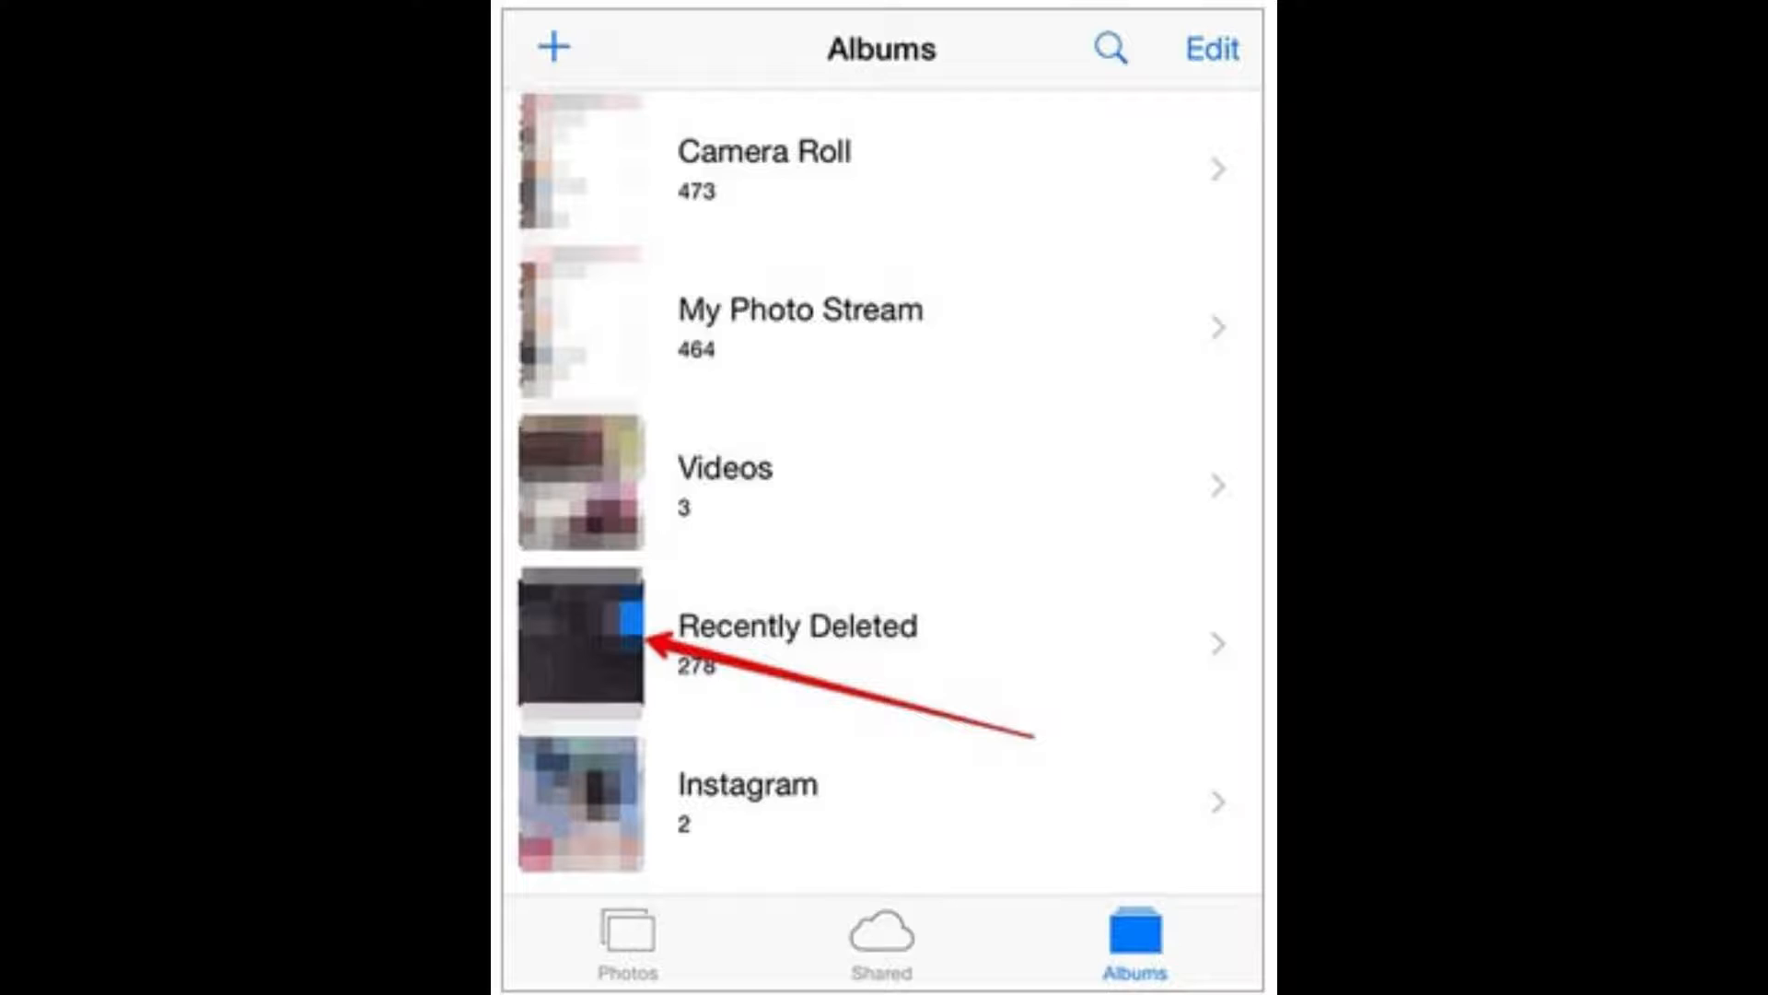